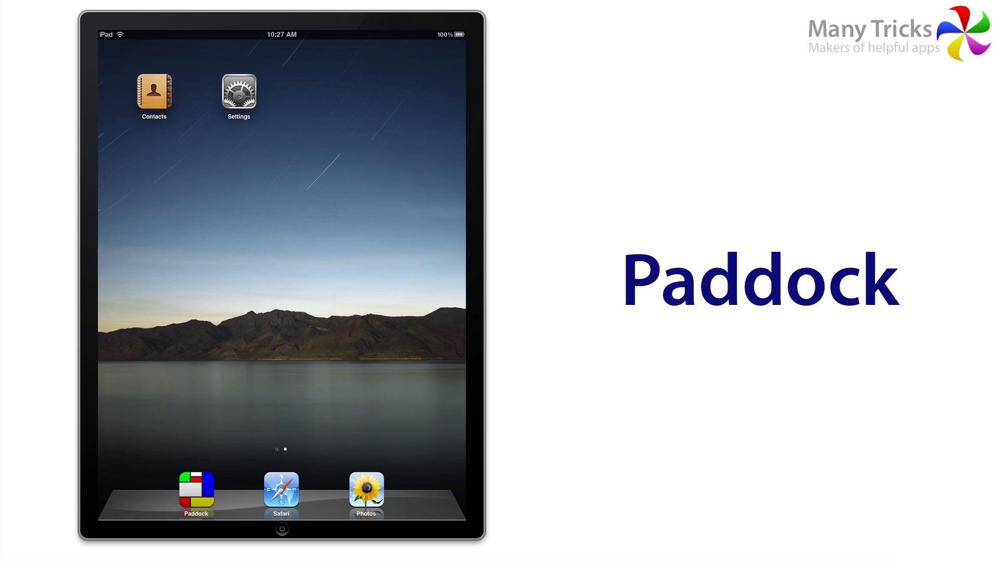
Launch Paddock from the iPad dock to show its splash screen.
{"action": "left_click", "coordinate": [195, 493]}
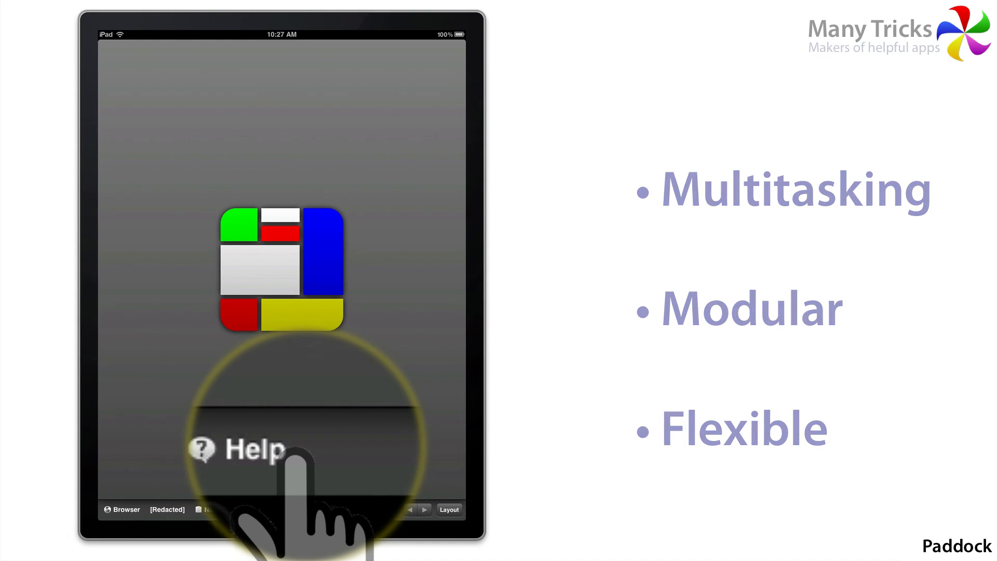
{"action": "left_click", "coordinate": [124, 509]}
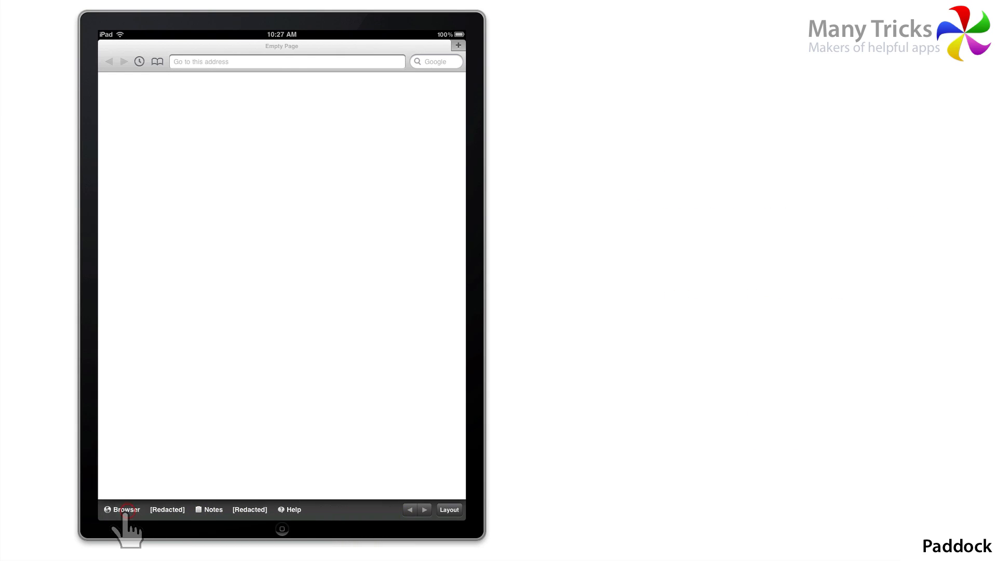
{"action": "left_click", "coordinate": [287, 62]}
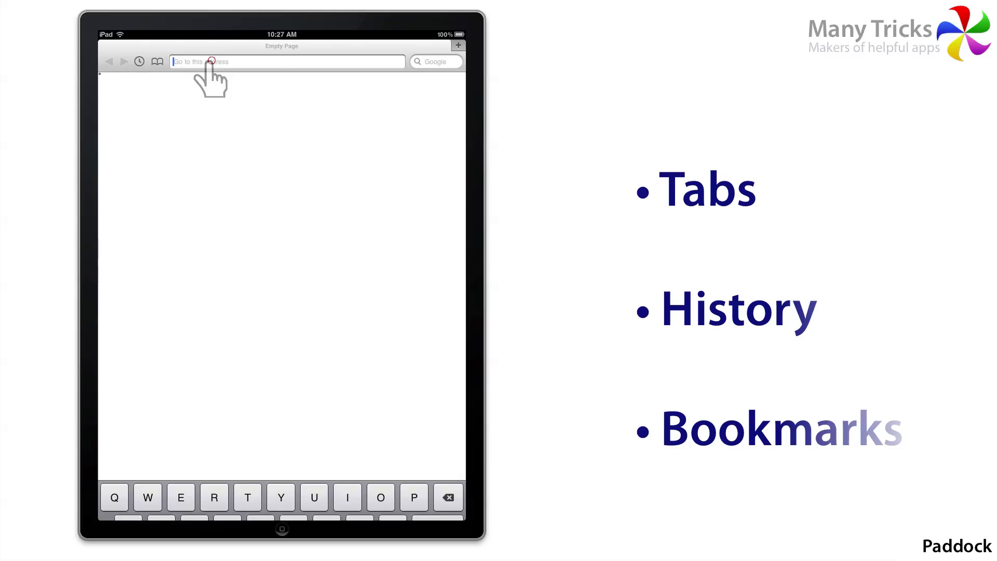
{"action": "type", "text": "www.apple.com"}
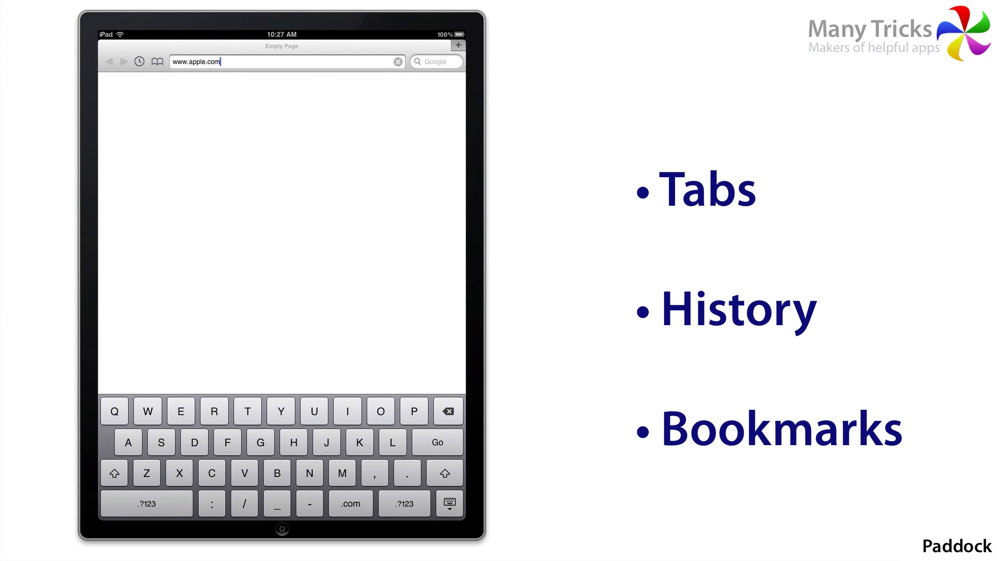
{"action": "left_click", "coordinate": [436, 442]}
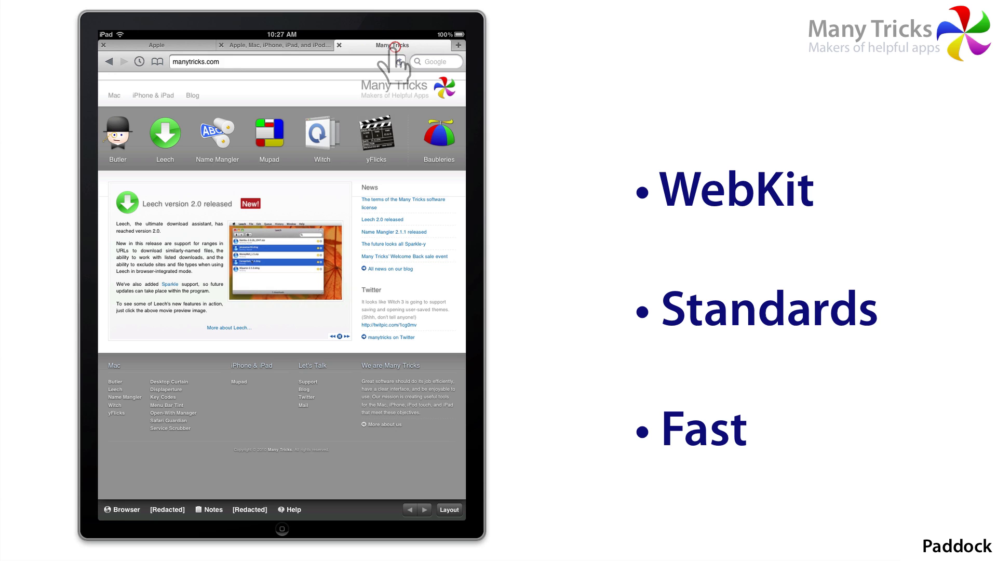
{"action": "left_click", "coordinate": [275, 45]}
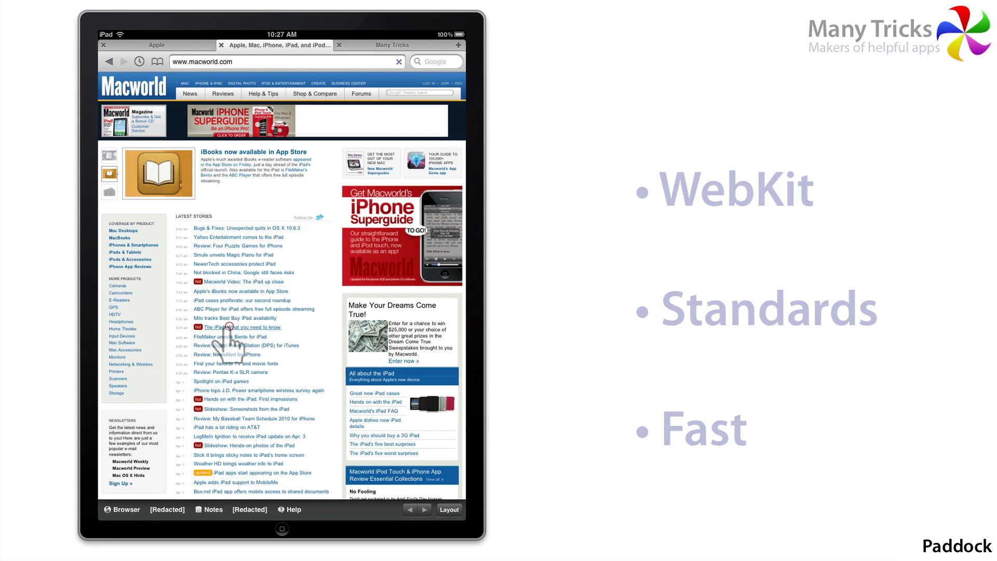
{"action": "left_click", "coordinate": [243, 326]}
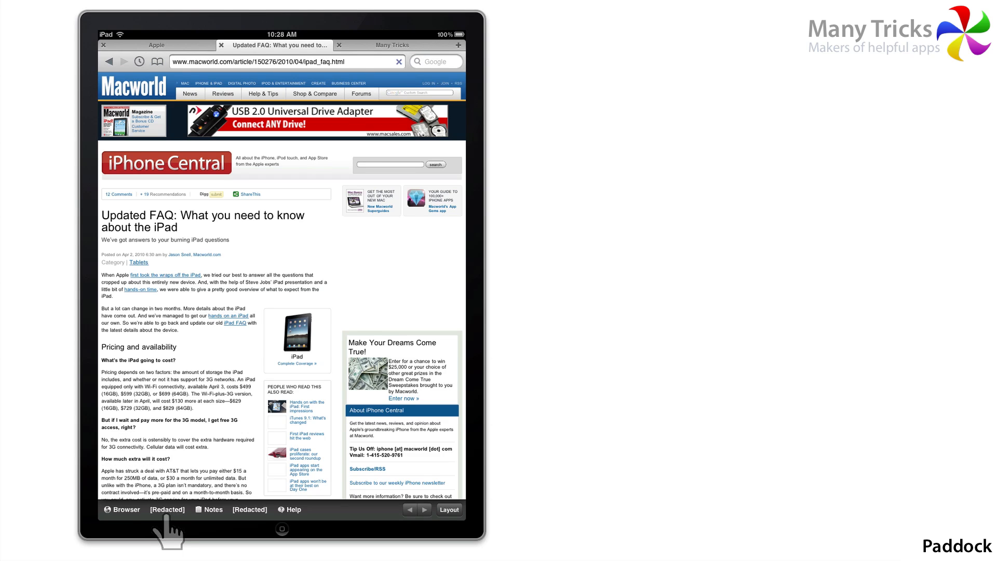
Cycle between modules from the browser, ending on the blank module.
{"action": "left_click", "coordinate": [167, 510]}
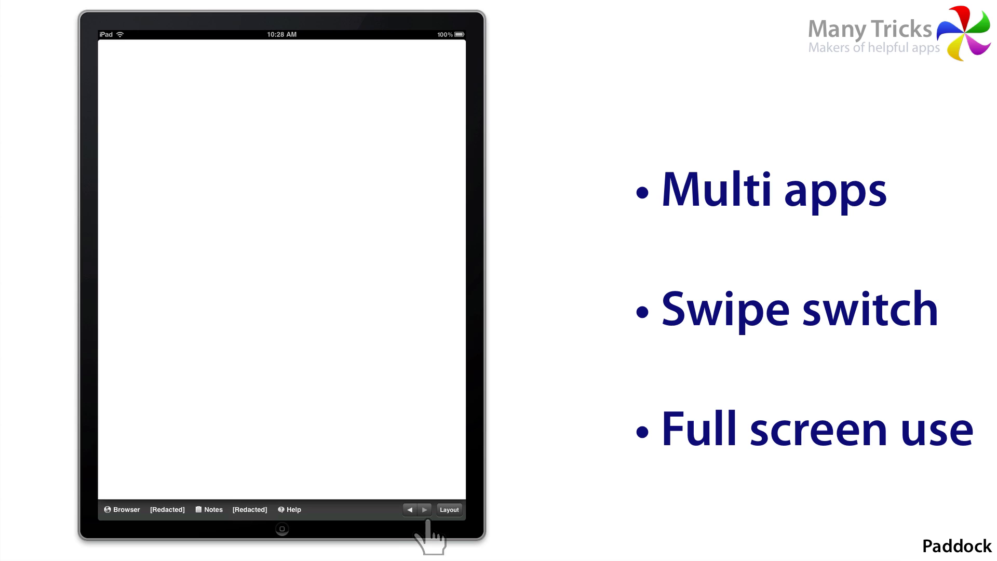
{"action": "left_click", "coordinate": [410, 509]}
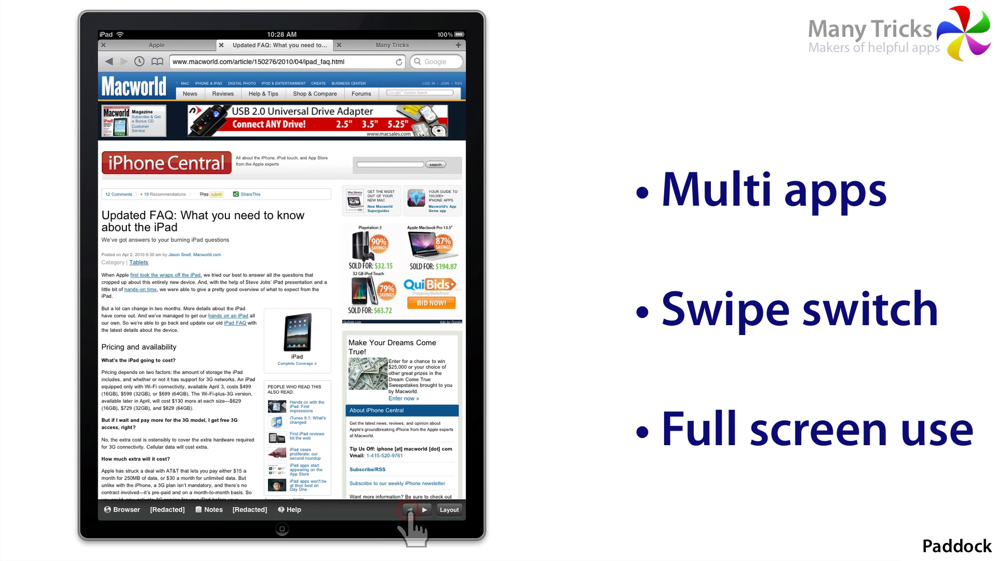
{"action": "left_click", "coordinate": [417, 510]}
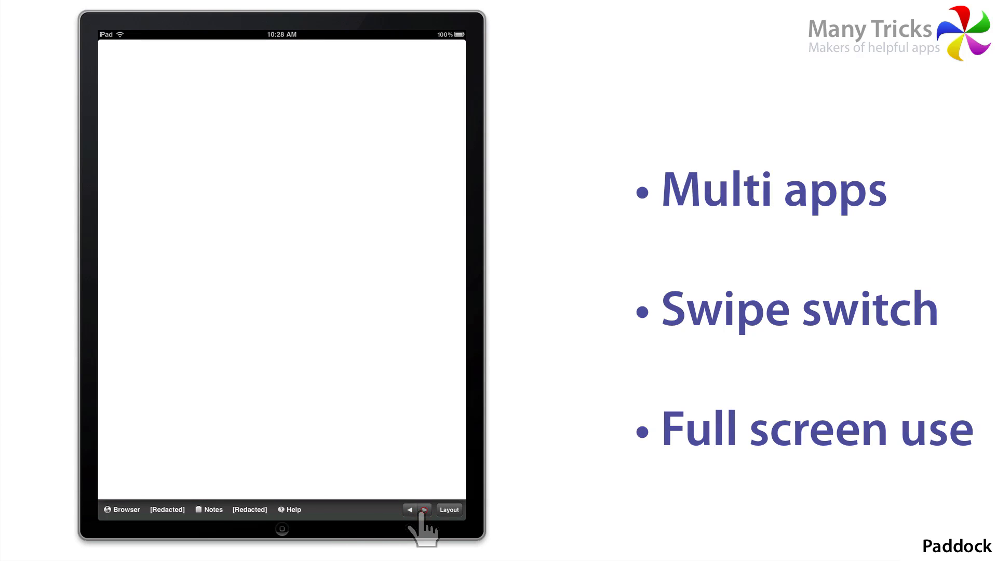
Return to the browser showing the FAQ article through the layout overview.
{"action": "left_click", "coordinate": [422, 510]}
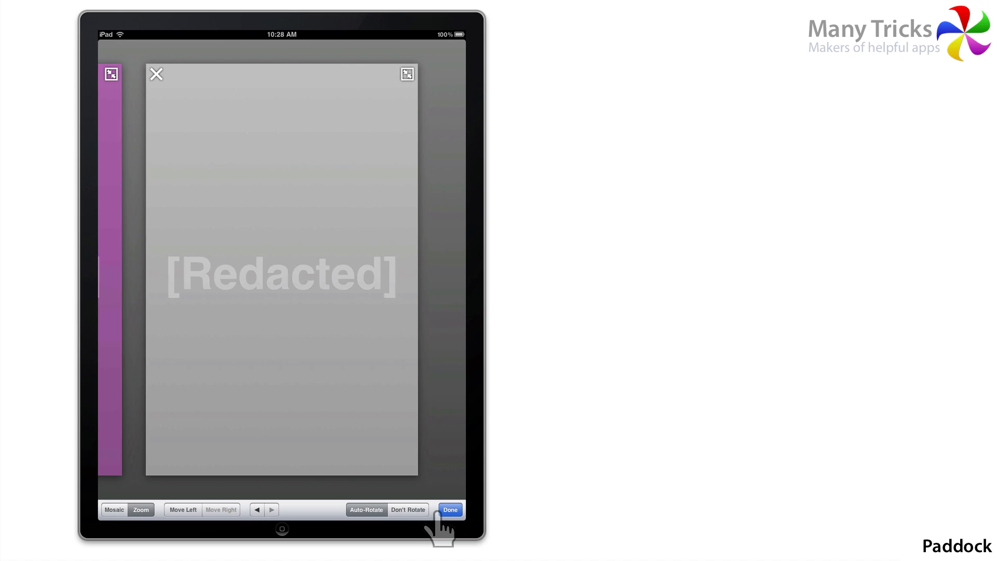
{"action": "mouse_move", "coordinate": [256, 510]}
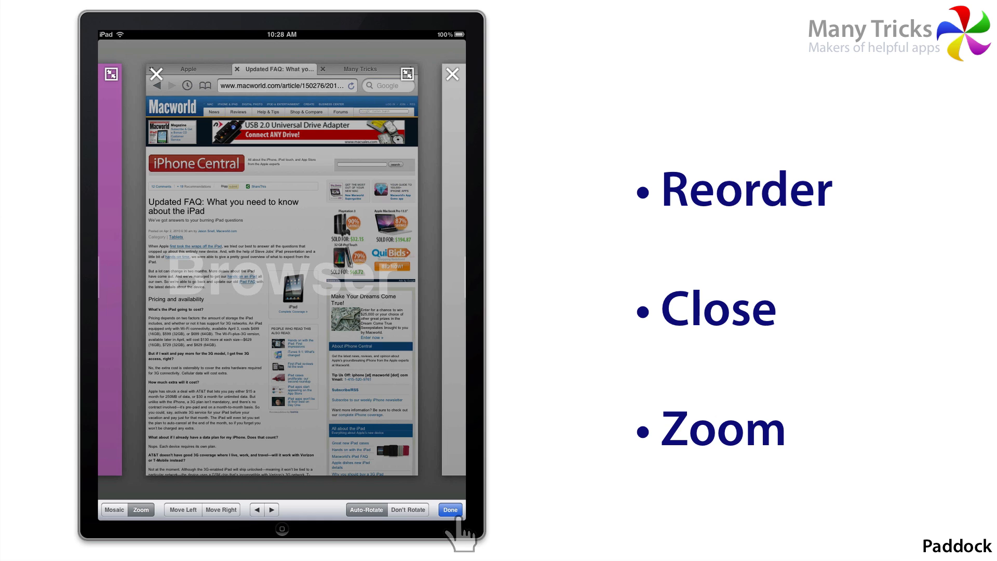
{"action": "left_click", "coordinate": [450, 509]}
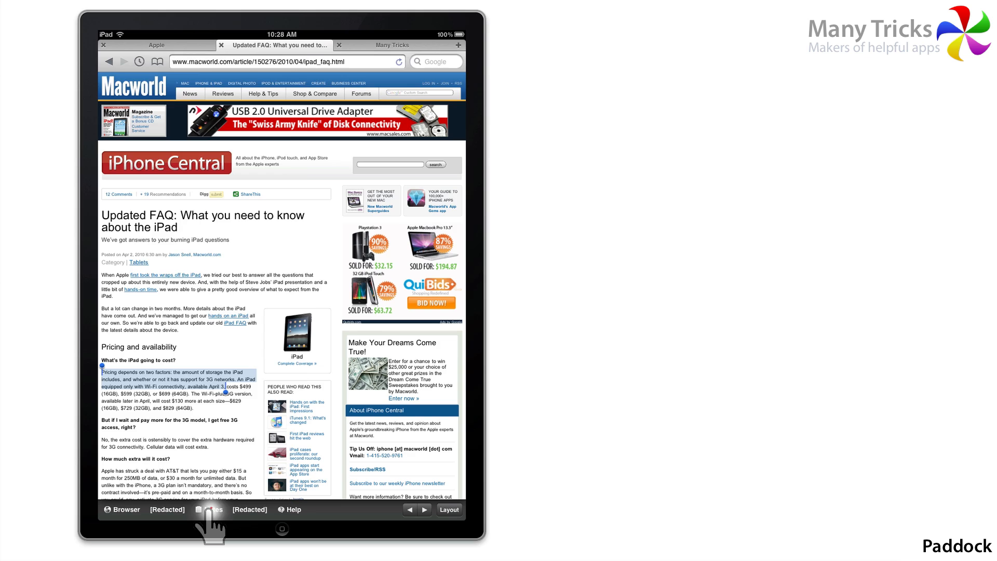
Store the copied FAQ pricing paragraph as a note, open it, then close it.
{"action": "left_click", "coordinate": [211, 510]}
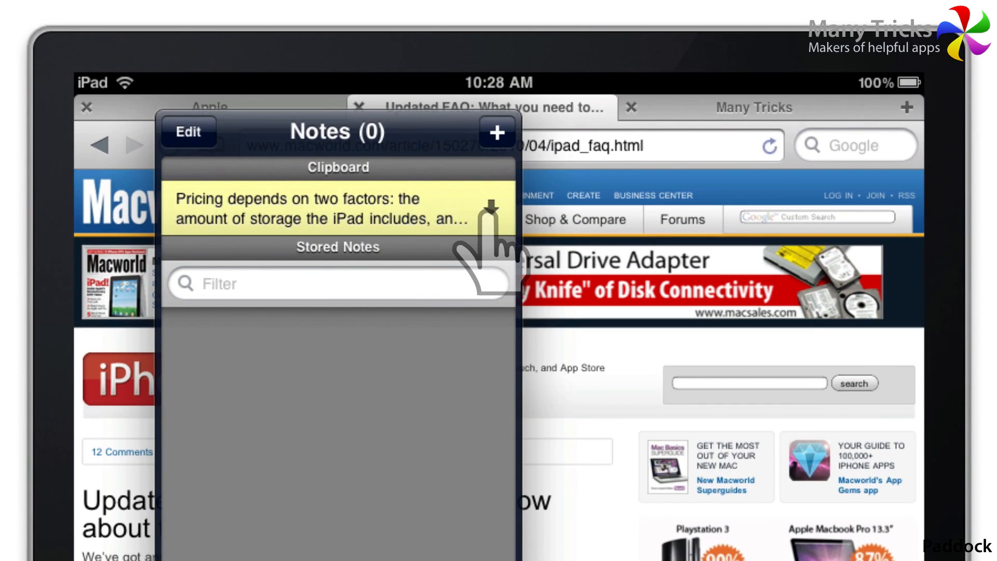
{"action": "left_click", "coordinate": [476, 209]}
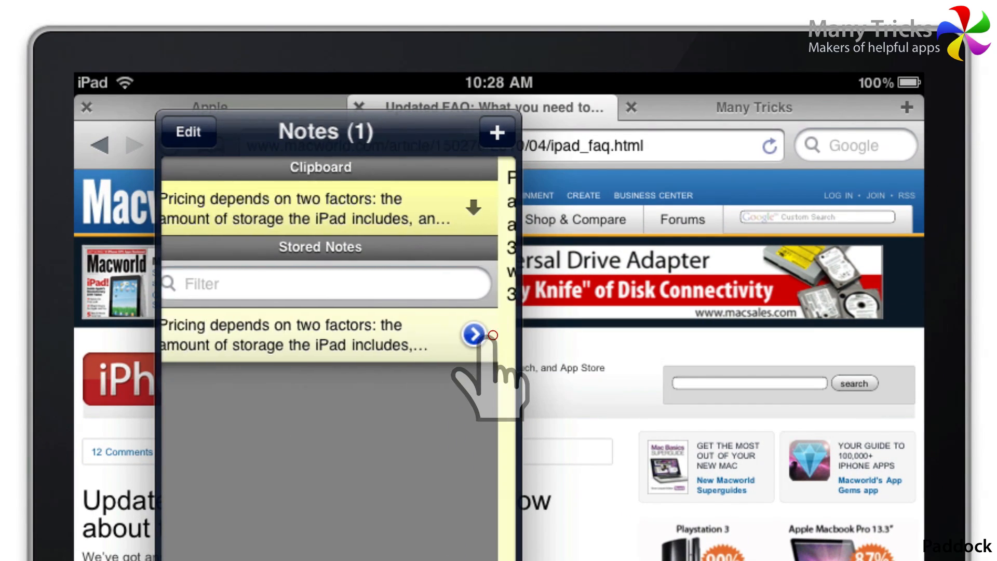
{"action": "left_click", "coordinate": [470, 336]}
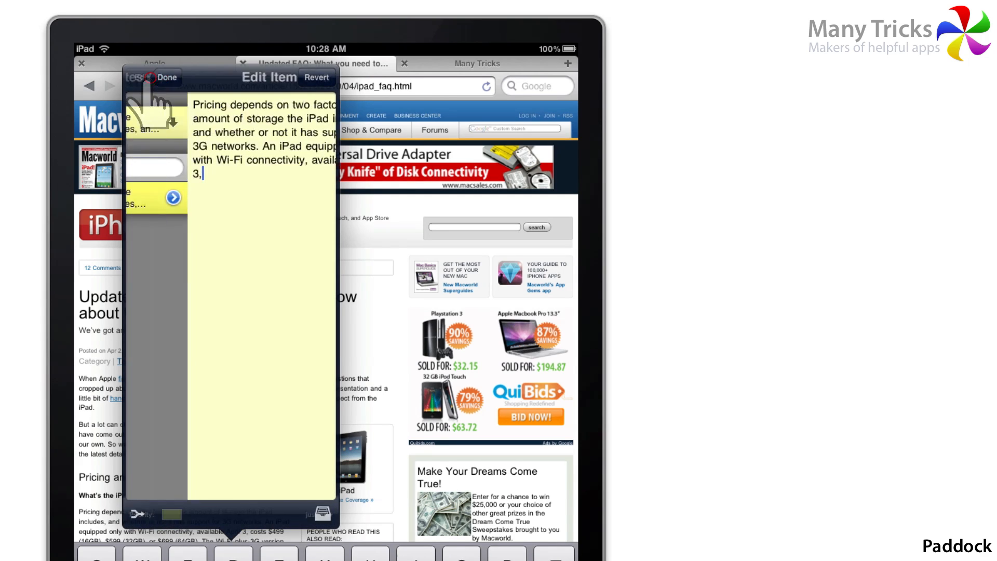
{"action": "left_click", "coordinate": [167, 78]}
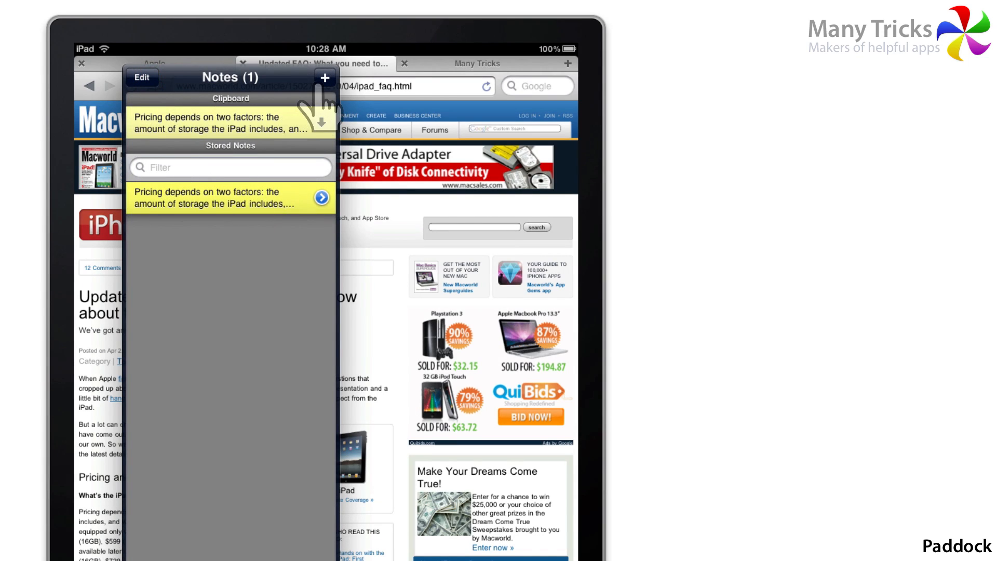
Add a new note reading "Talk about the iPad with relatives." and save it.
{"action": "left_click", "coordinate": [324, 79]}
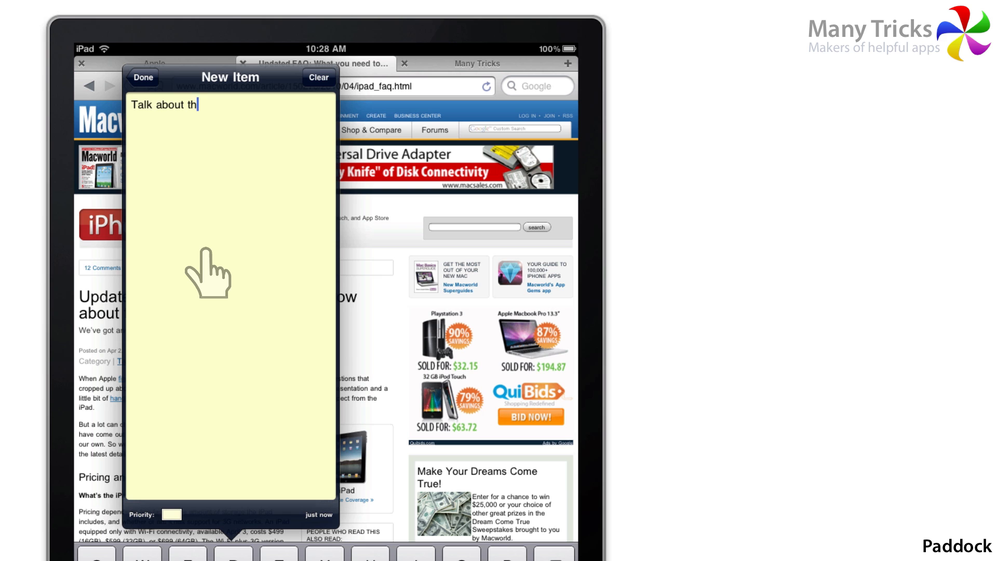
{"action": "type", "text": "e iPad with relatives."}
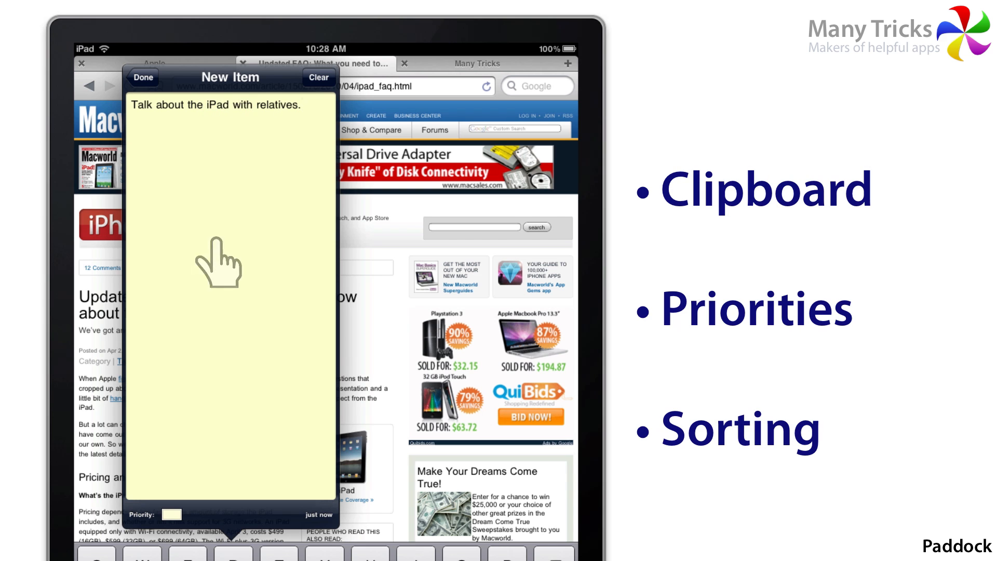
{"action": "left_click", "coordinate": [170, 515]}
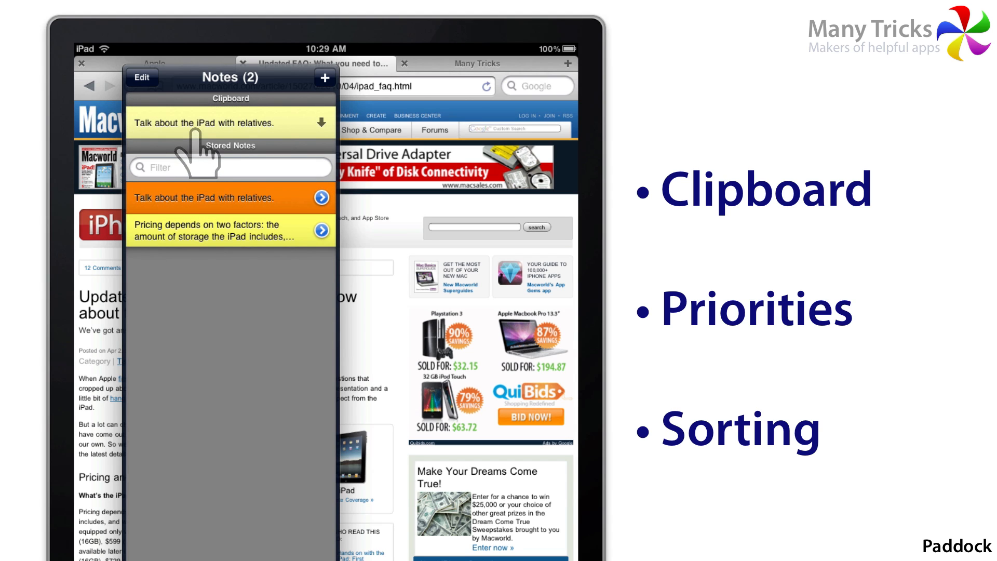
{"action": "mouse_move", "coordinate": [203, 289]}
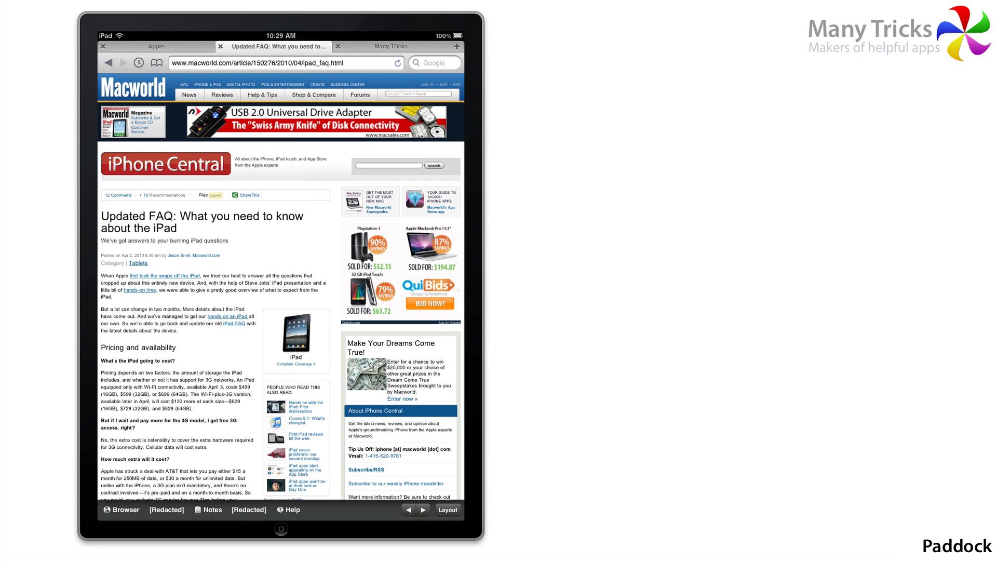
Switch the module layout to Mosaic tiling, confirm it, and view it in landscape.
{"action": "left_click", "coordinate": [448, 510]}
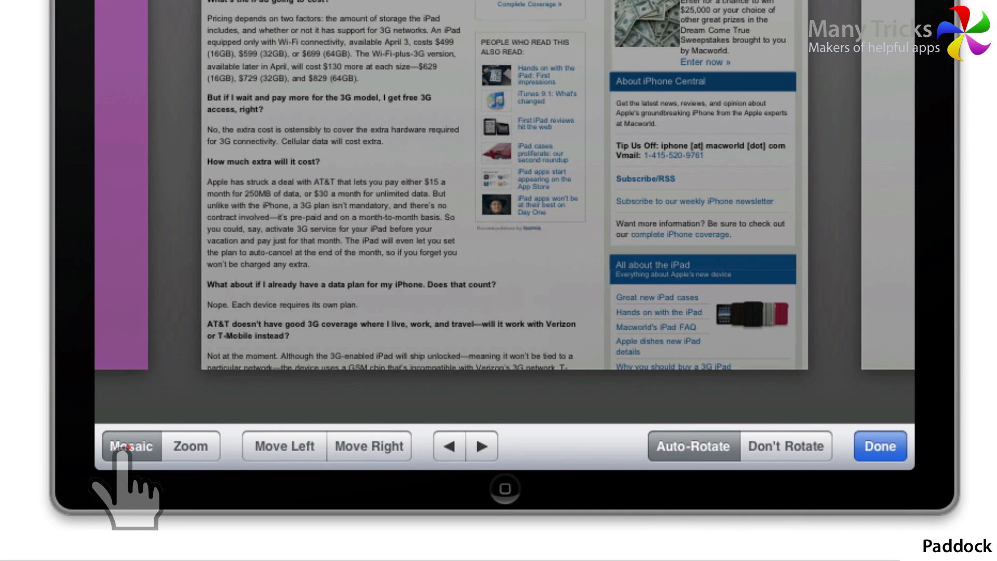
{"action": "left_click", "coordinate": [132, 445]}
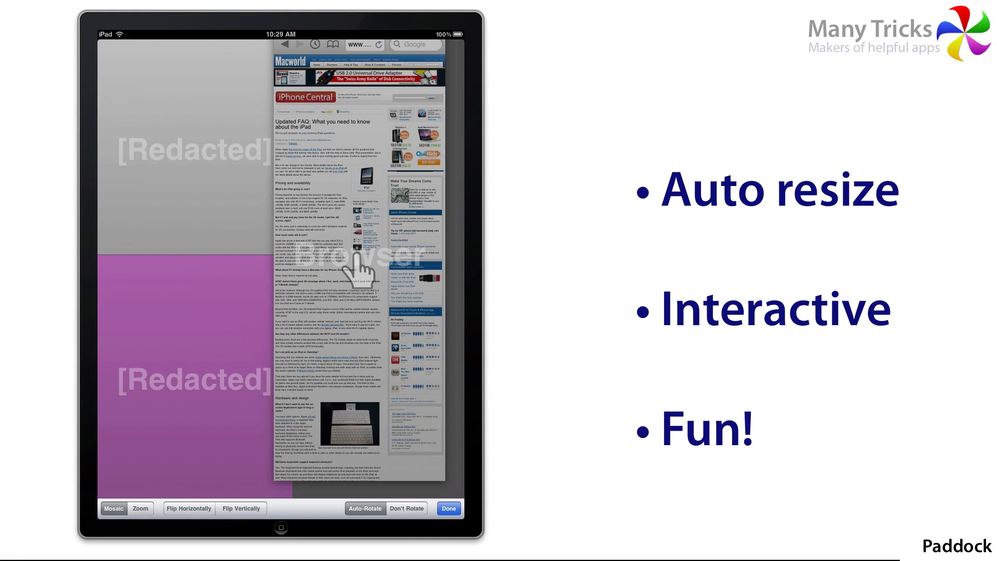
{"action": "left_click", "coordinate": [449, 508]}
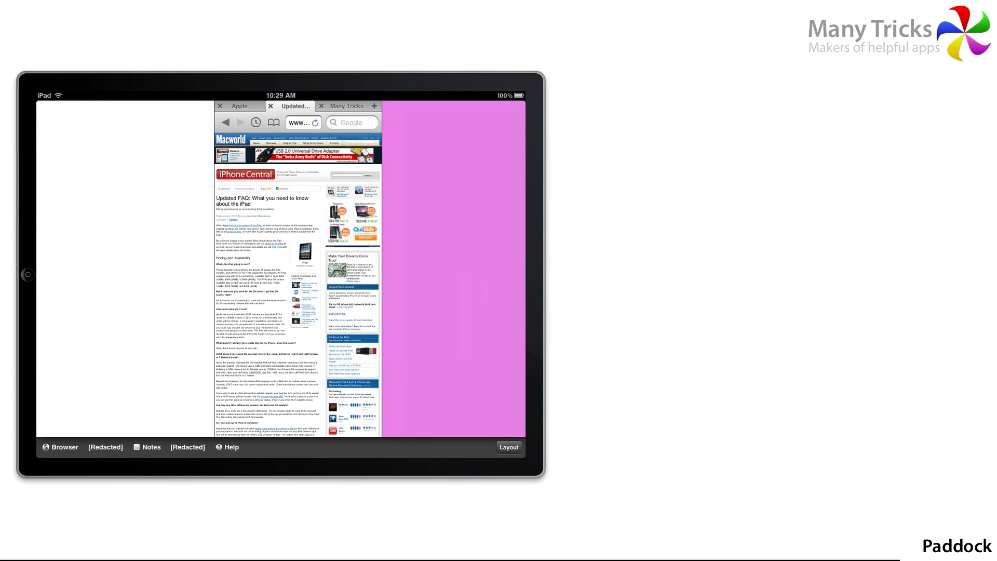
Rearrange the landscape mosaic tiles, moving a module into the lower right tile.
{"action": "left_click", "coordinate": [509, 448]}
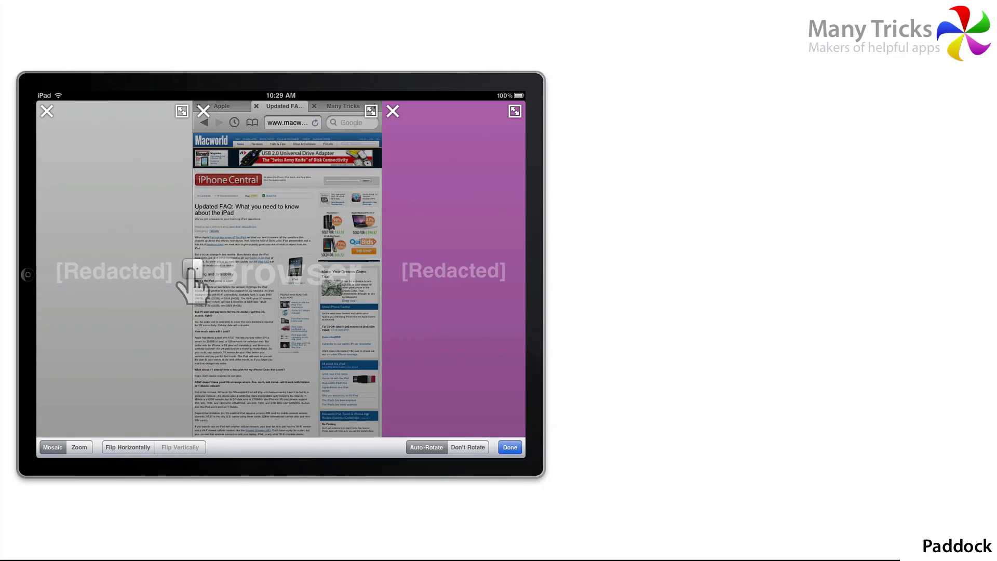
{"action": "left_click", "coordinate": [509, 447]}
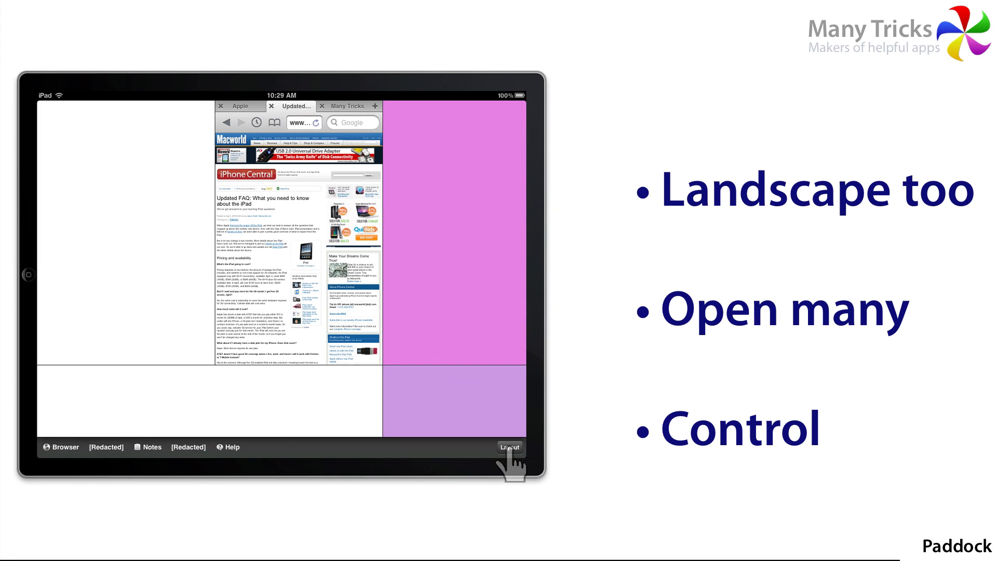
{"action": "left_click", "coordinate": [510, 447]}
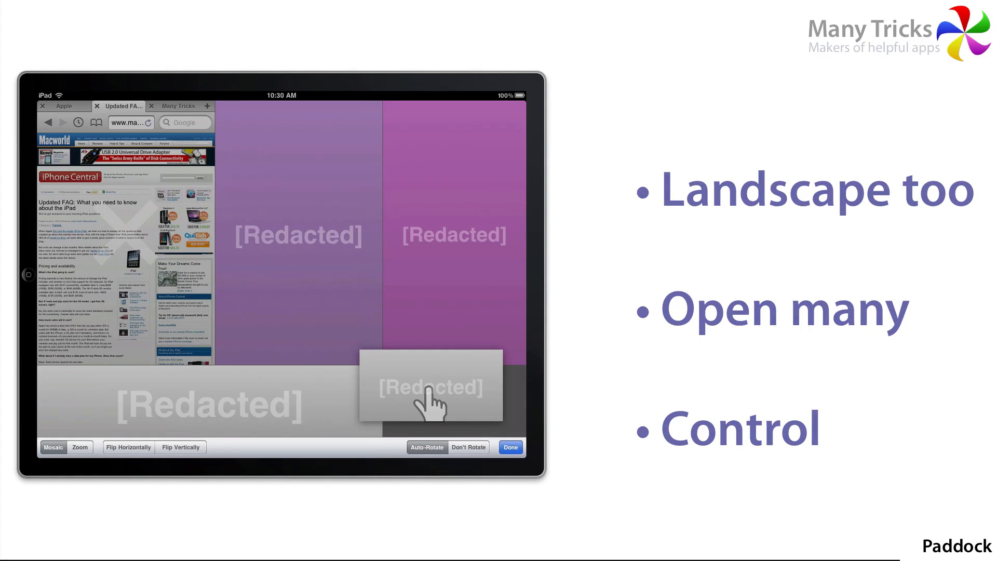
{"action": "left_click", "coordinate": [510, 448]}
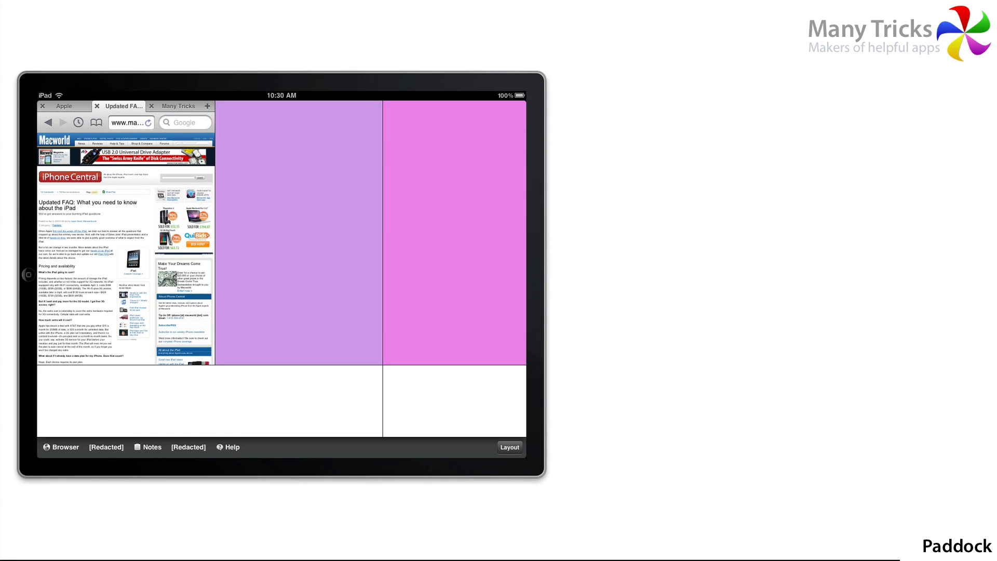